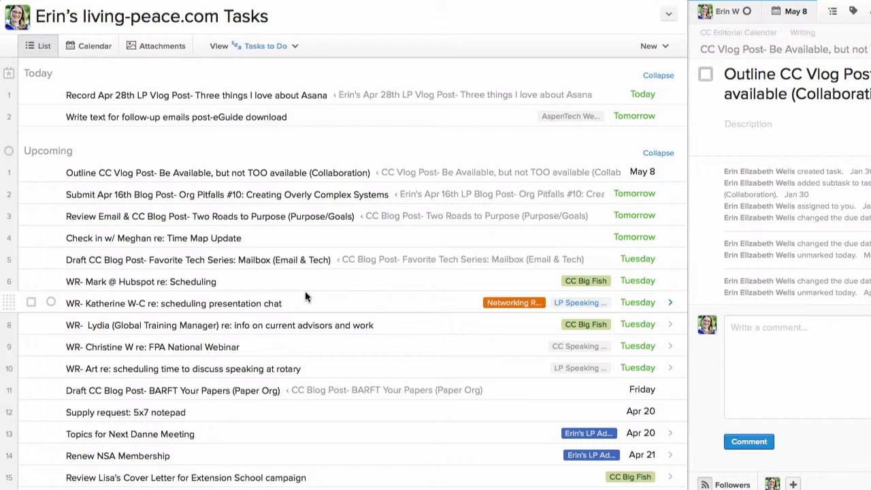
Mark the Outline CC Vlog Post task for Later via its schedule menu
scroll("down", 3)
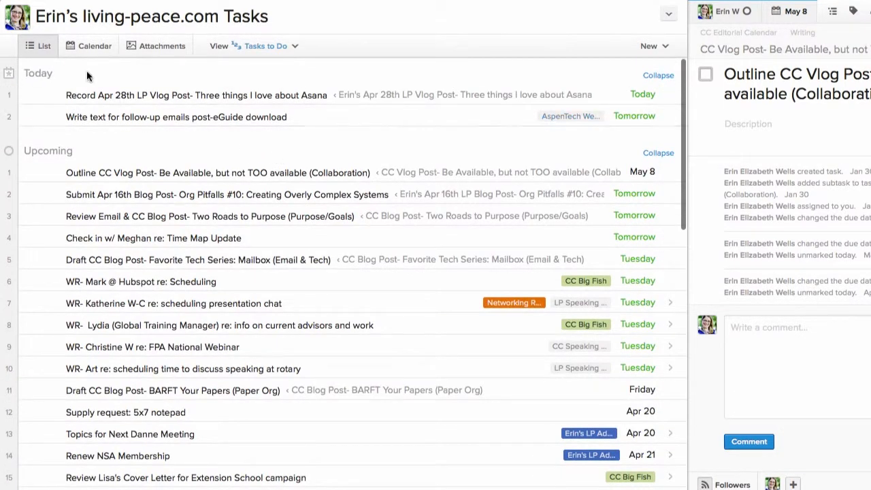
mouse_move(81, 116)
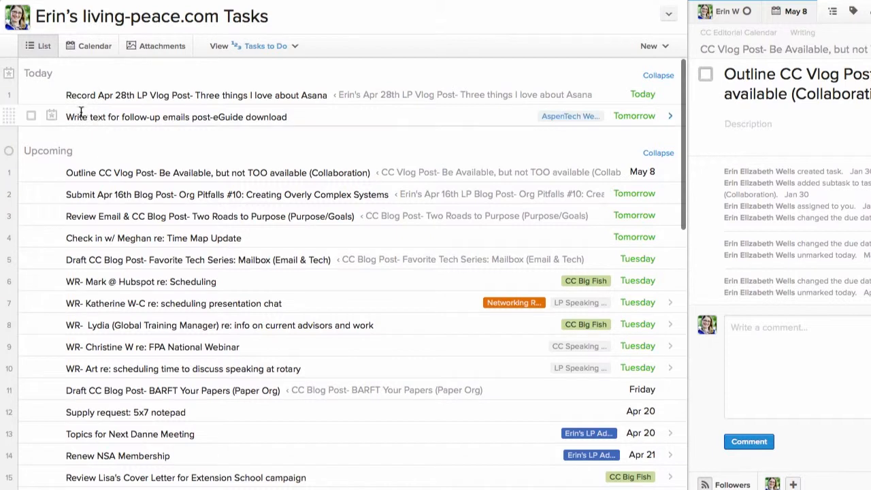
mouse_move(48, 150)
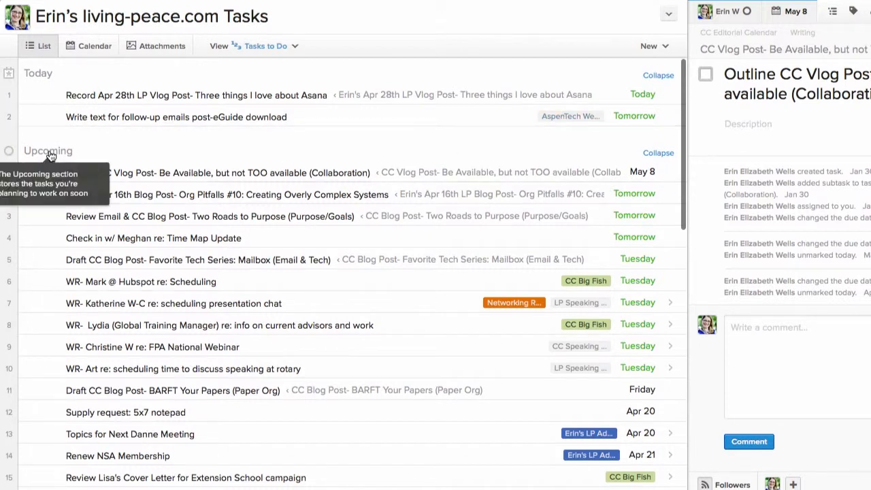
scroll("down", 3)
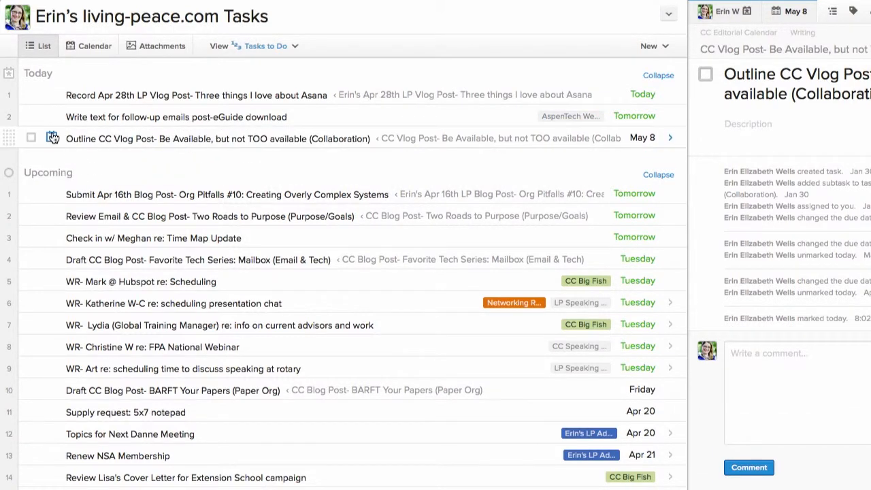
mouse_move(53, 138)
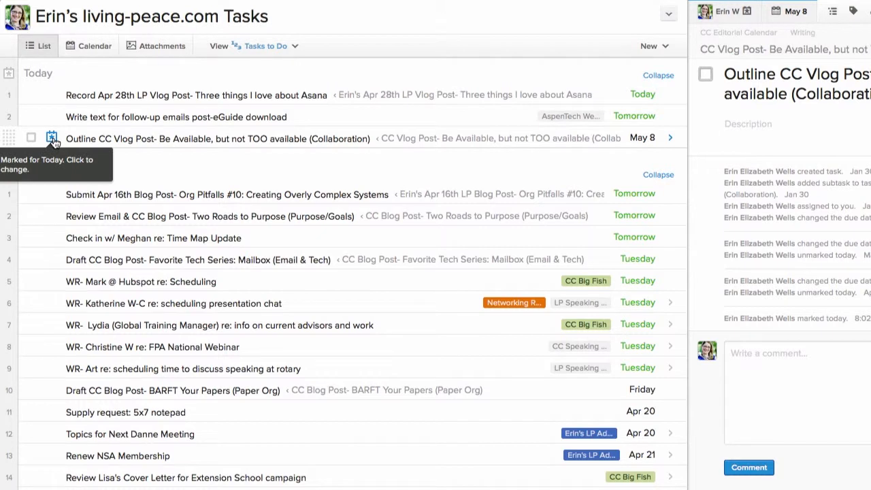
left_click(51, 137)
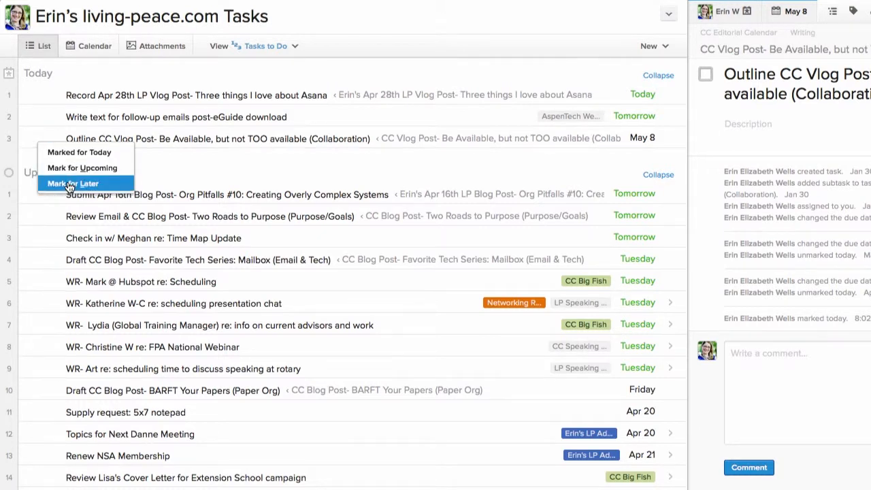
mouse_move(200, 161)
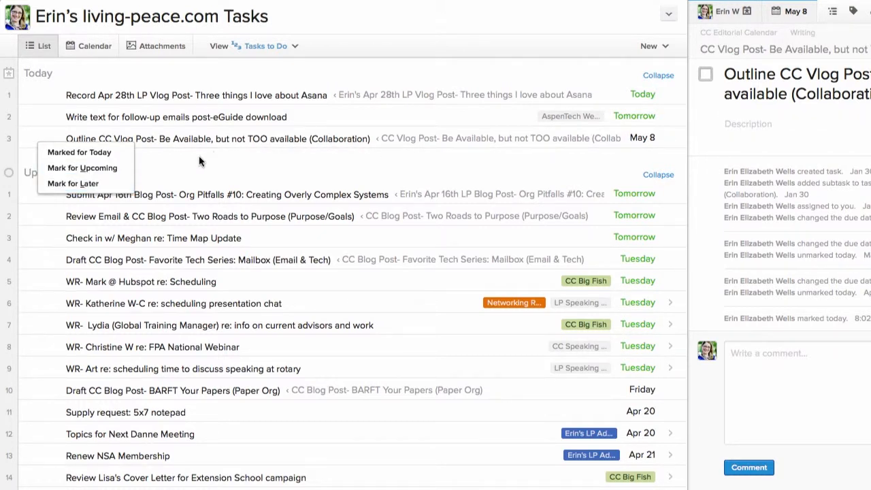
mouse_move(73, 183)
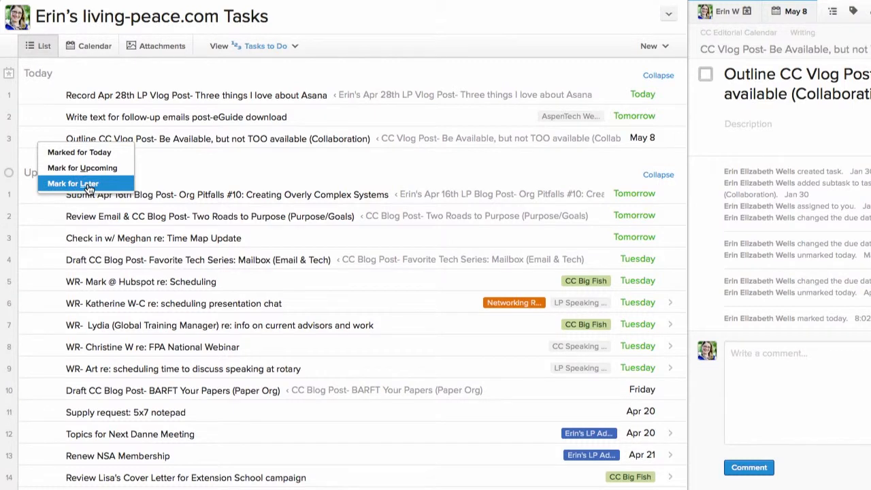
left_click(72, 183)
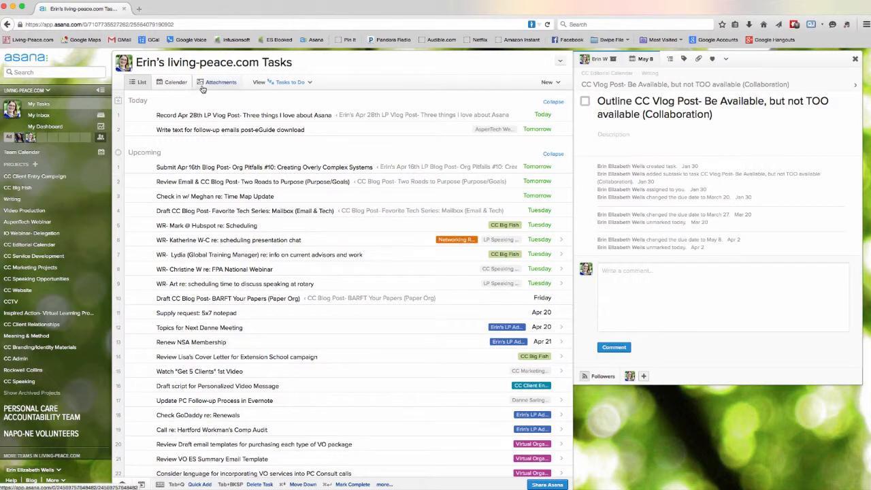
left_click(176, 81)
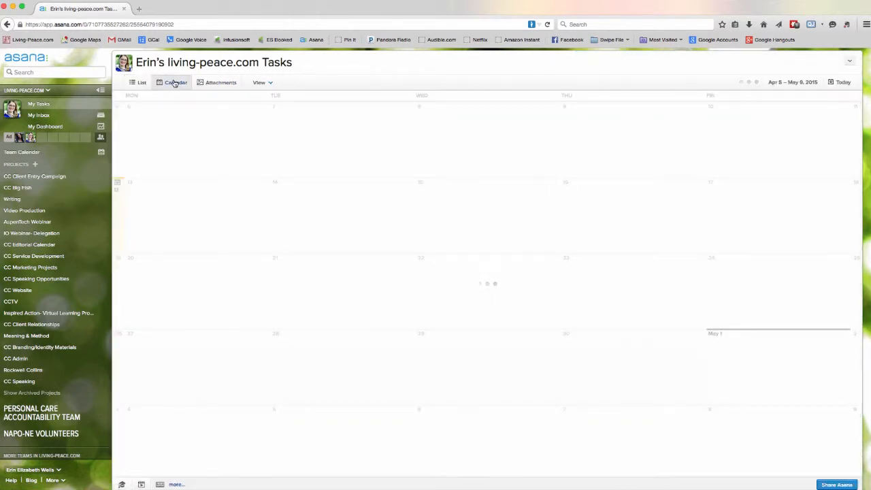
left_click(176, 82)
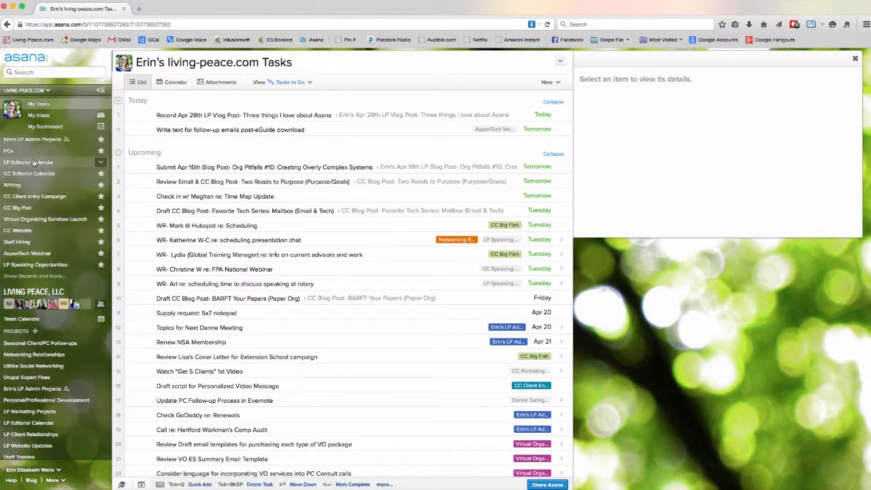
Open the LP Editorial Calendar project in its Calendar view
left_click(28, 162)
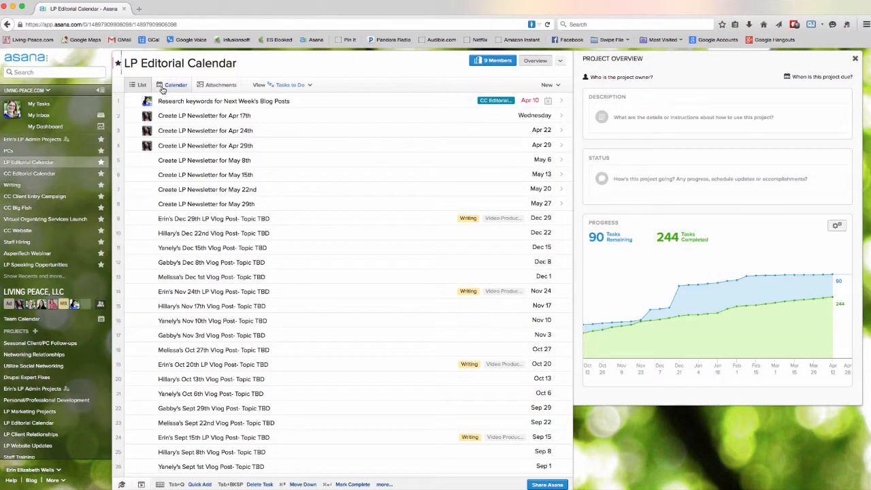
left_click(174, 85)
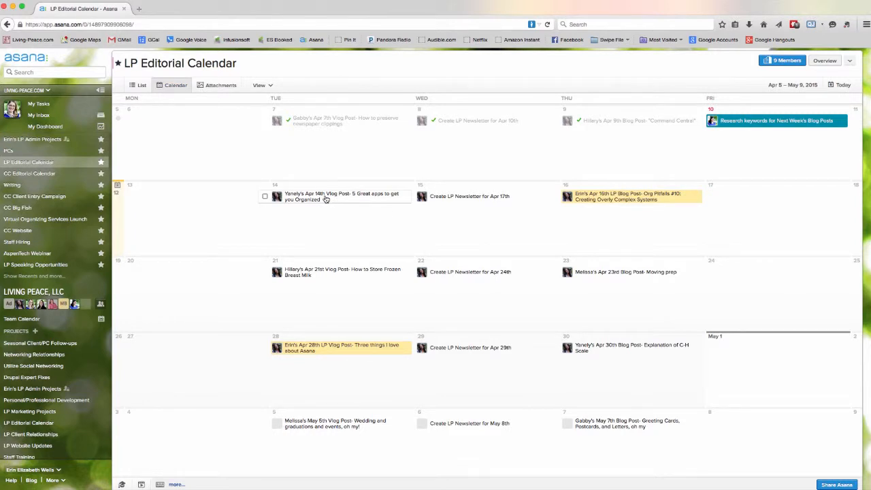
left_click(335, 197)
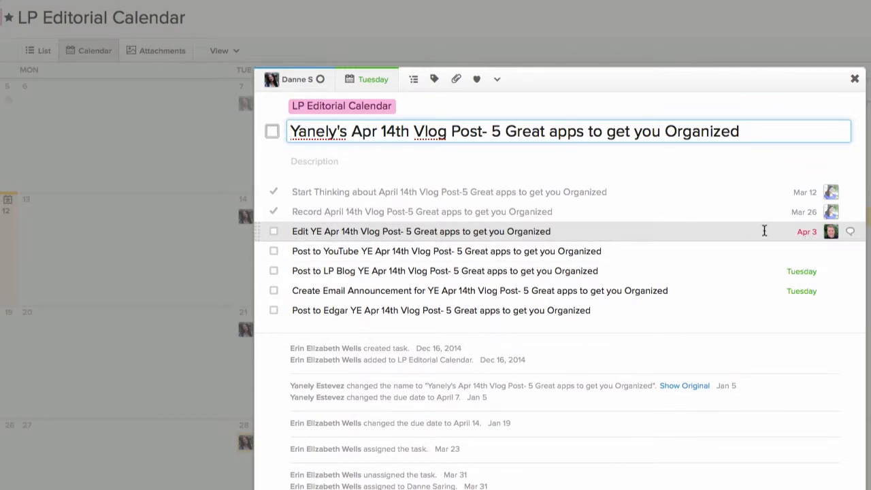
mouse_move(379, 211)
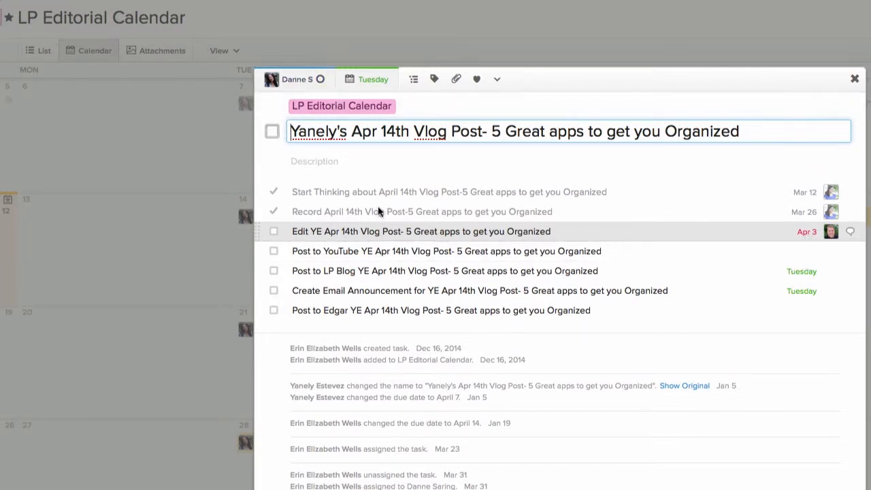
mouse_move(389, 313)
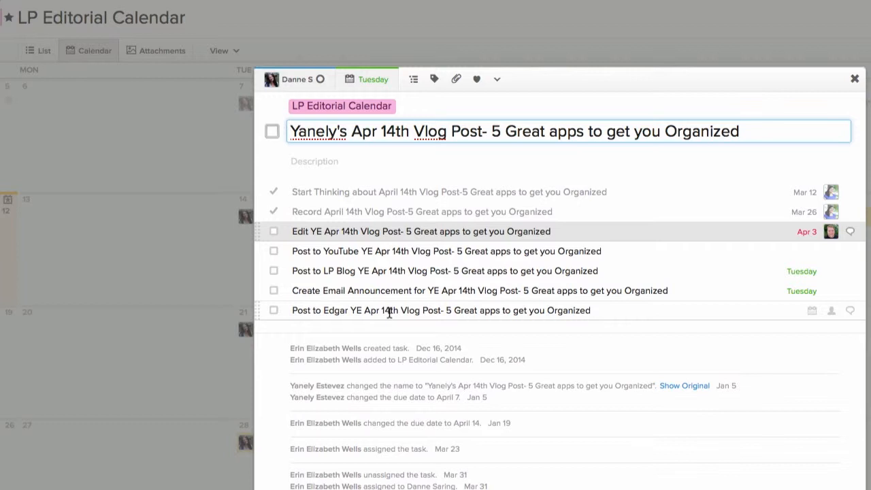
mouse_move(847, 231)
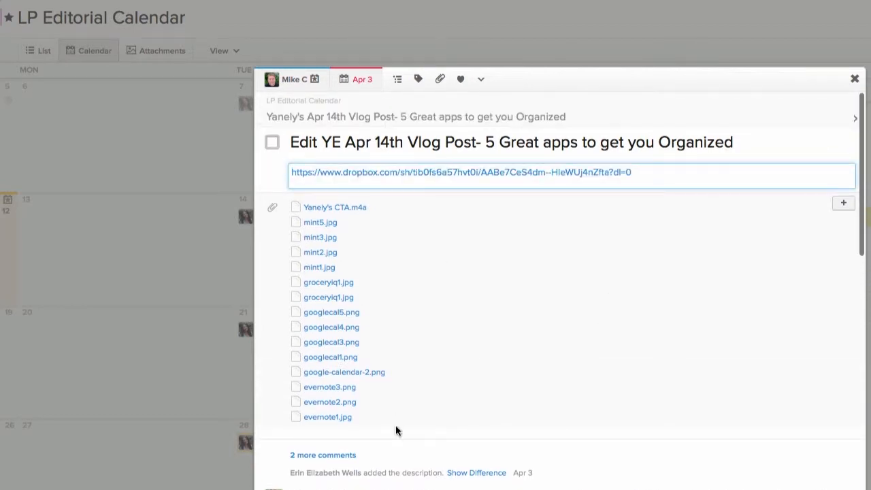
Read the editing subtask's attachments and screenshot-request comments, then close its pane
scroll("down", 3)
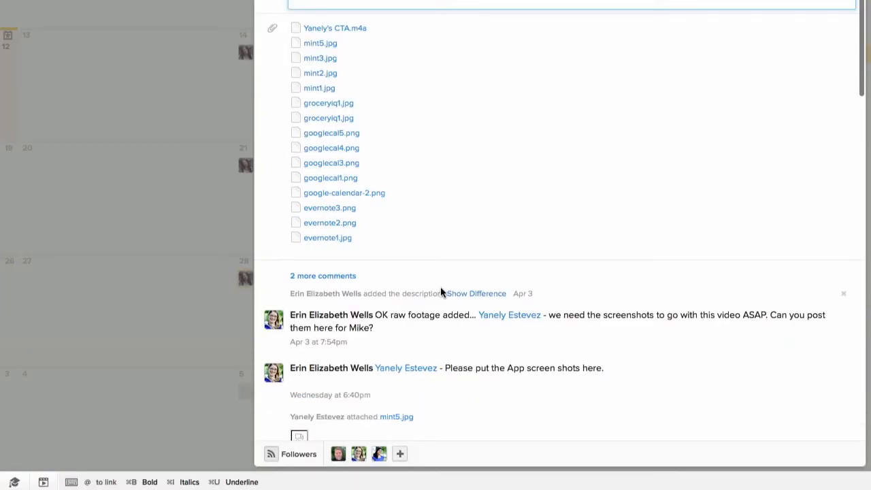
scroll("down", 3)
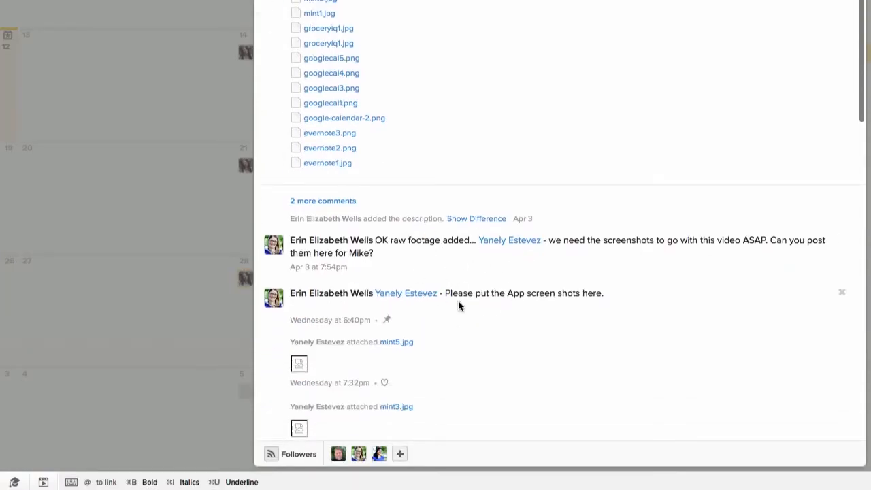
scroll("down", 3)
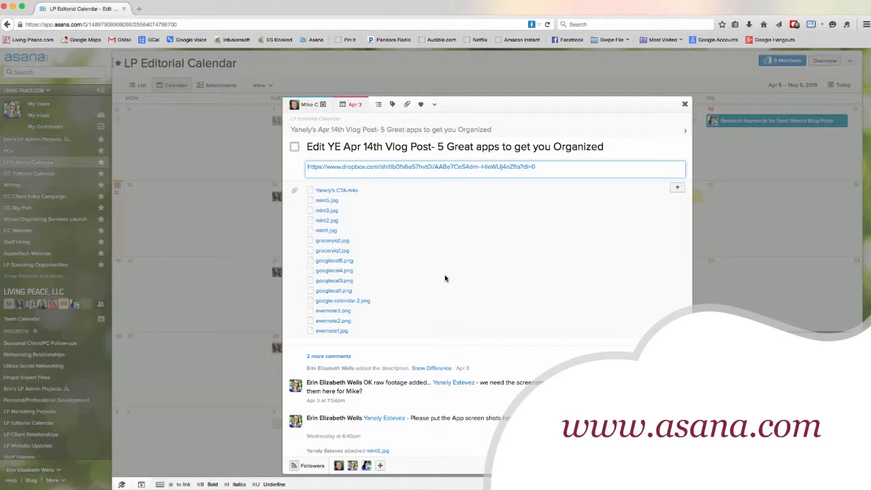
mouse_move(689, 123)
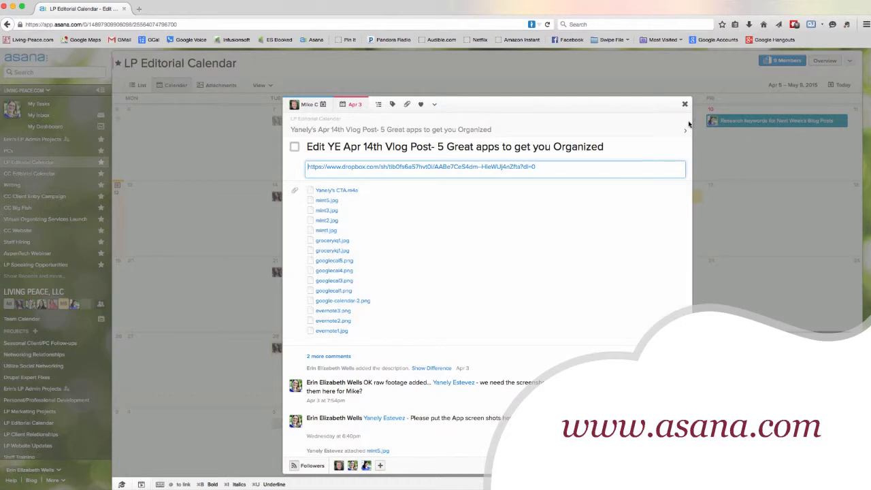
left_click(685, 103)
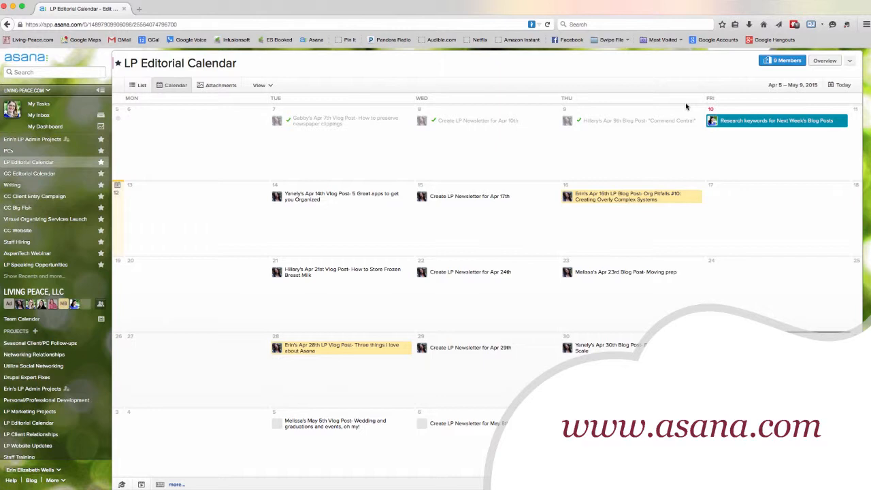